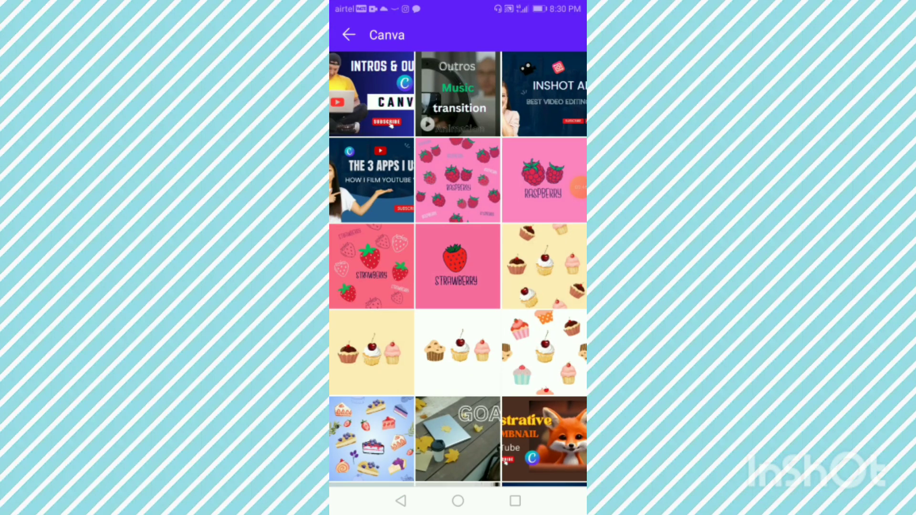
- View the INTROS & OUTROS thumbnail full-screen in Gallery's Canva album, then return to Canva
{"action": "left_click", "coordinate": [371, 94]}
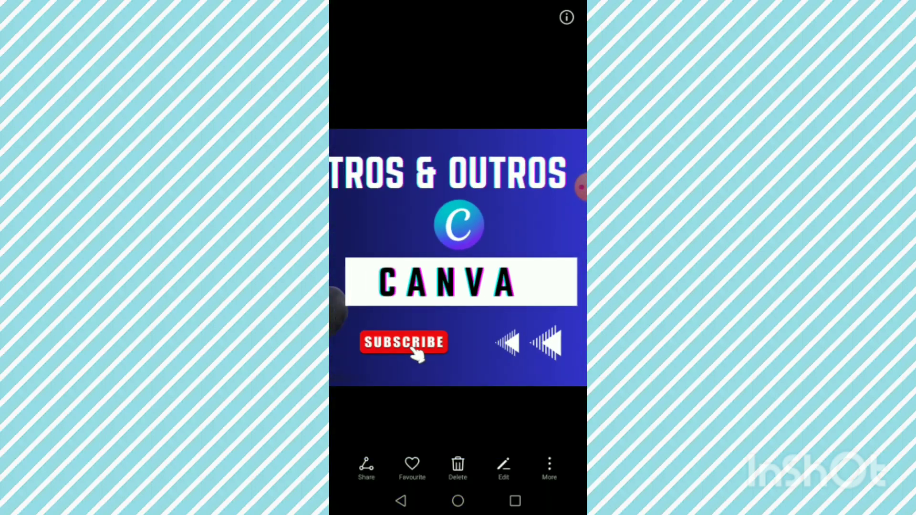
{"action": "left_click", "coordinate": [566, 17]}
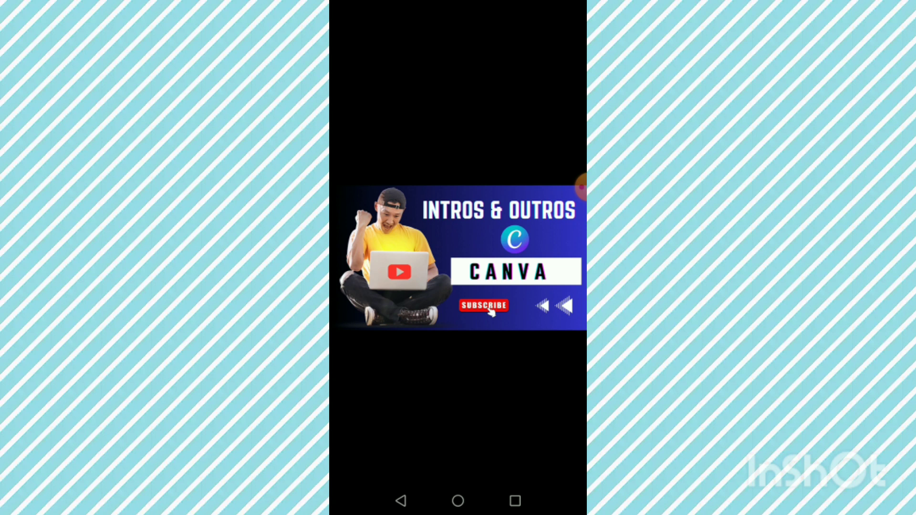
{"action": "left_click", "coordinate": [514, 501]}
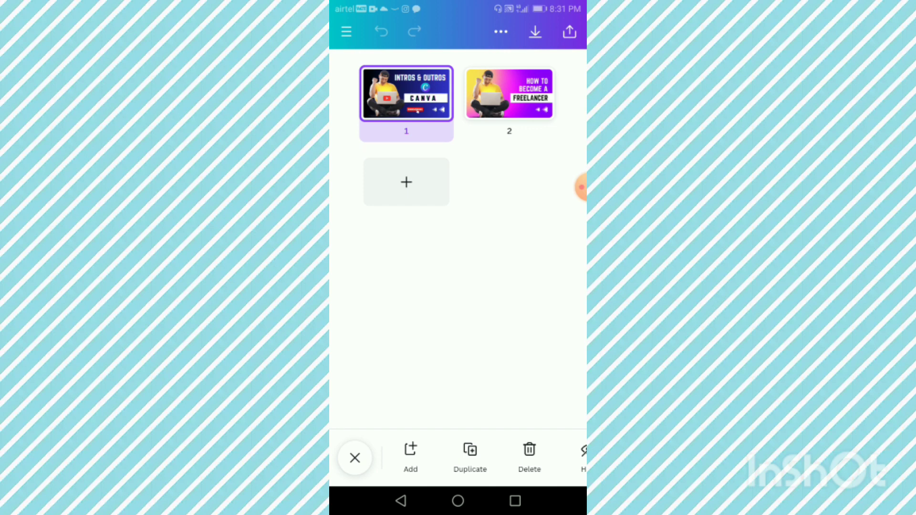
- Open page 2, the FREELANCER design, and select its gradient background
{"action": "left_click", "coordinate": [510, 93]}
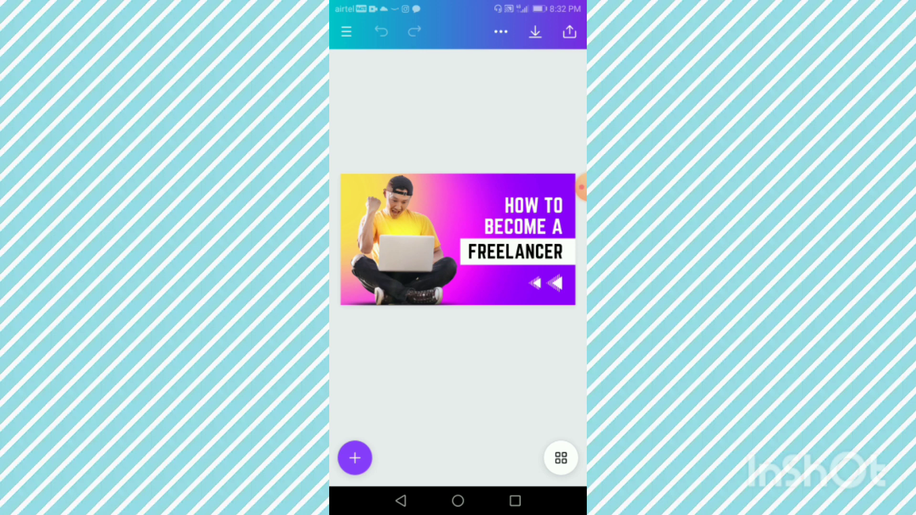
{"action": "left_click", "coordinate": [458, 241]}
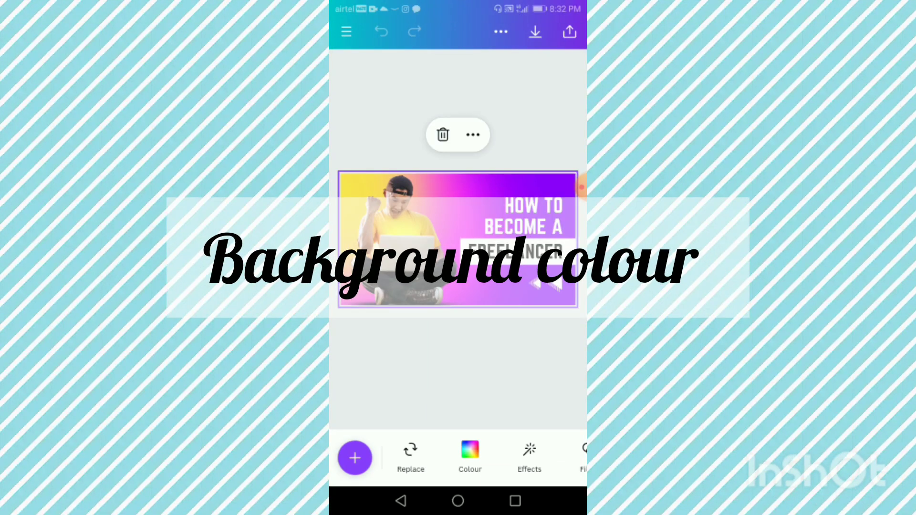
- Apply the black-to-dark-blue Gradients swatch to the background
{"action": "left_click", "coordinate": [470, 456]}
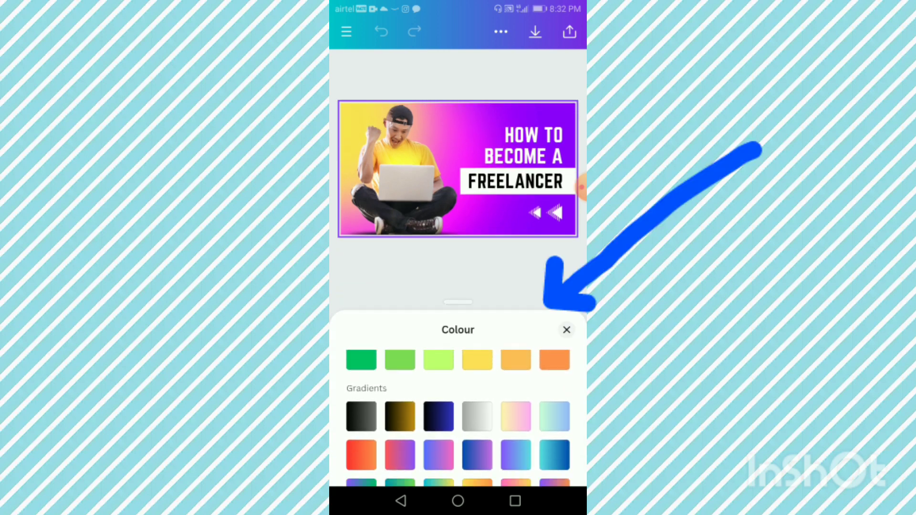
{"action": "left_click", "coordinate": [437, 415]}
{"action": "type", "text": "INTROS"}
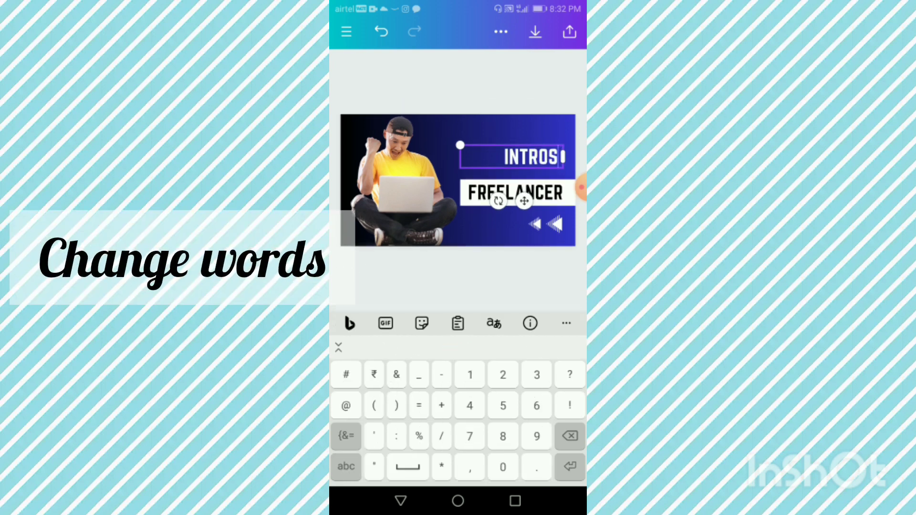
- Retype the heading to read INTROS & OUTROS
{"action": "left_click", "coordinate": [345, 467]}
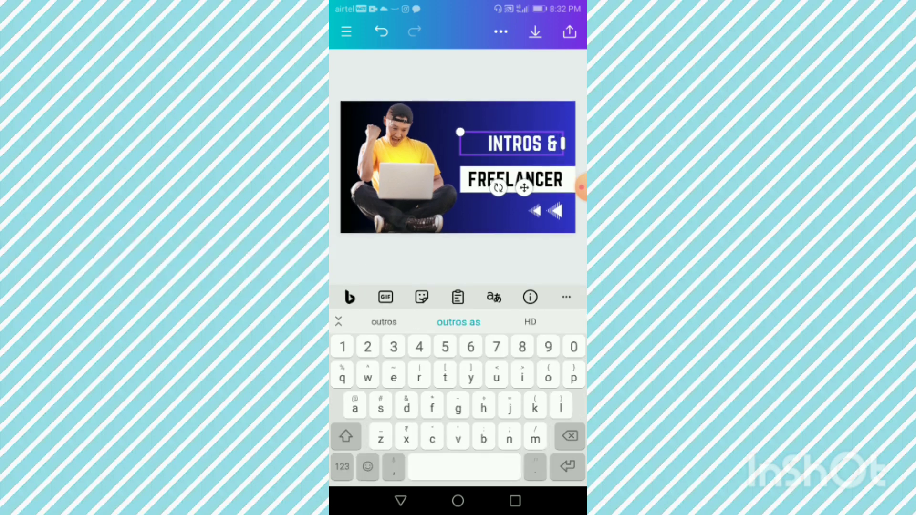
{"action": "type", "text": "OUTROS"}
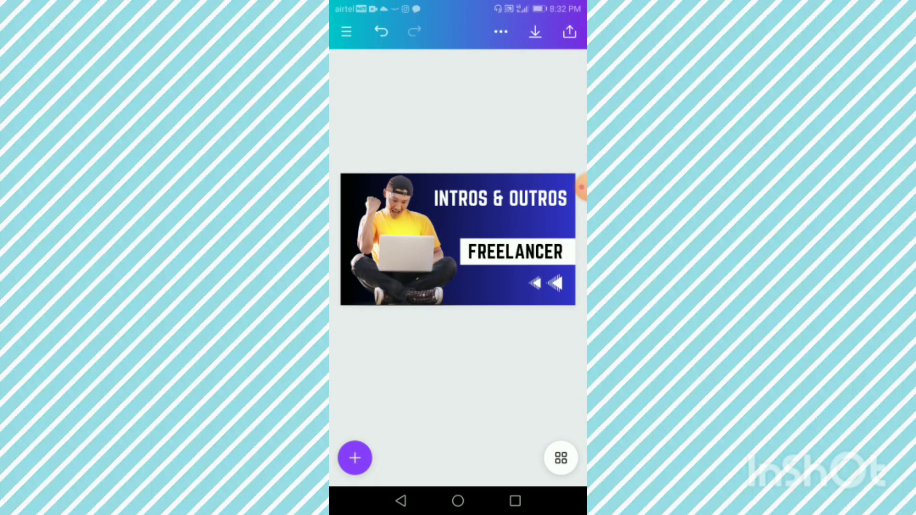
{"action": "left_click", "coordinate": [515, 253]}
{"action": "type", "text": "C"}
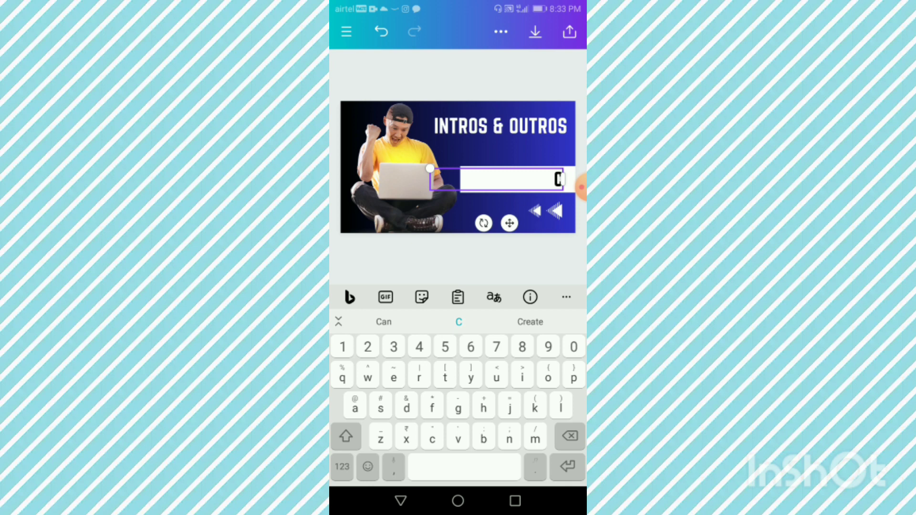
- Type the spaced-out word C A N V A into the former FREELANCER label
{"action": "type", "text": "a"}
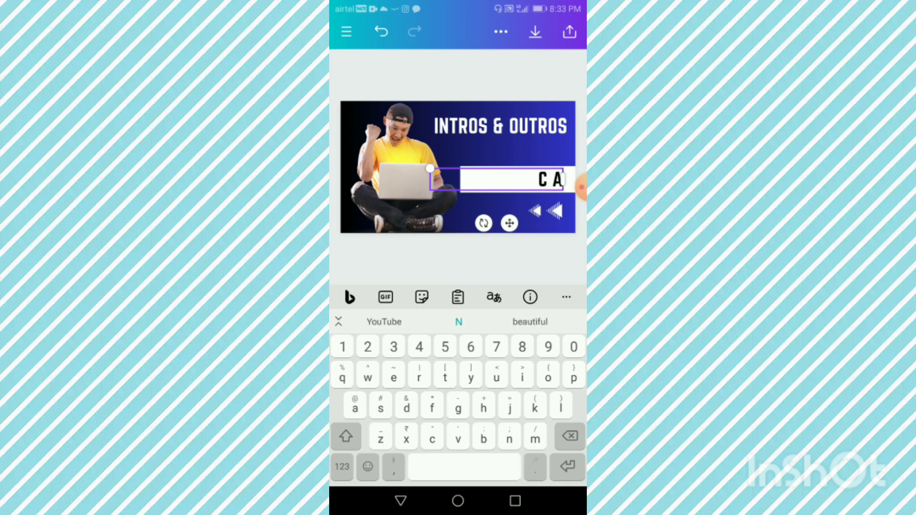
{"action": "type", "text": "NVA"}
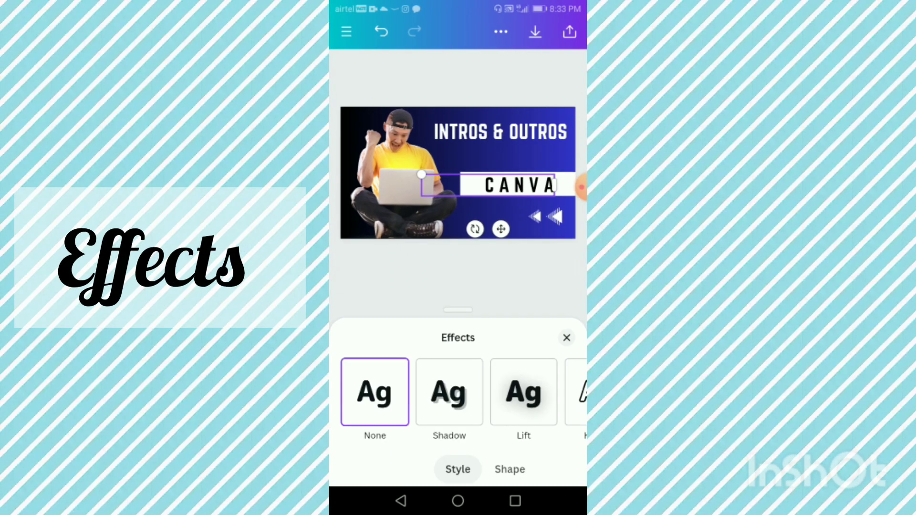
- Apply and adjust the Glitch text effect on the CANVA label
{"action": "scroll", "scroll_direction": "left", "scroll_amount": 3}
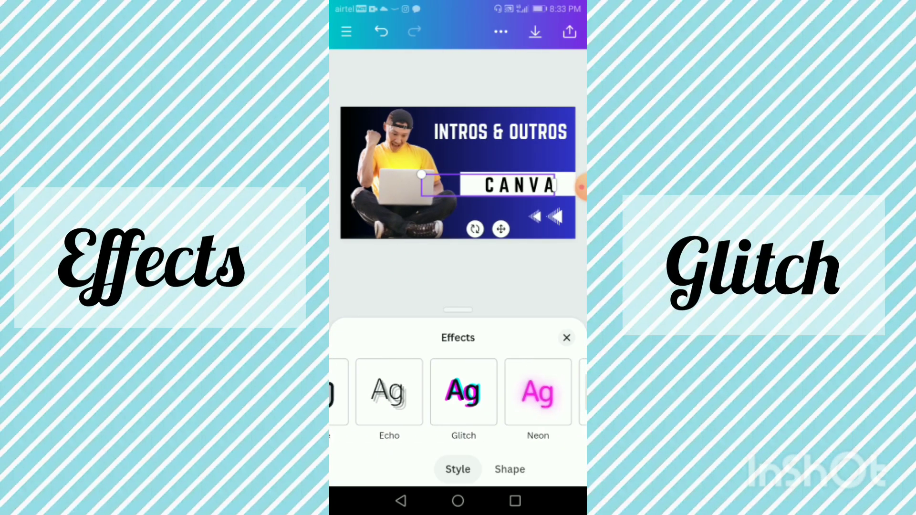
{"action": "left_click", "coordinate": [463, 392]}
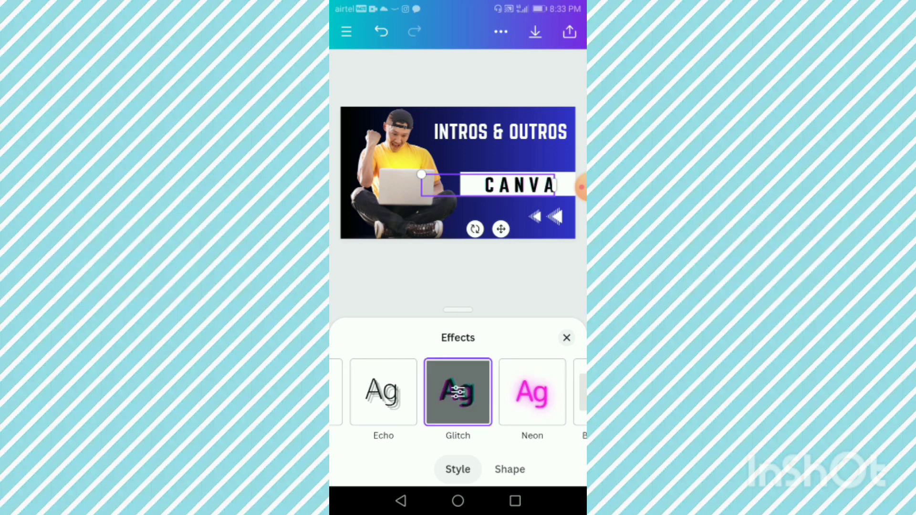
{"action": "left_click", "coordinate": [458, 391]}
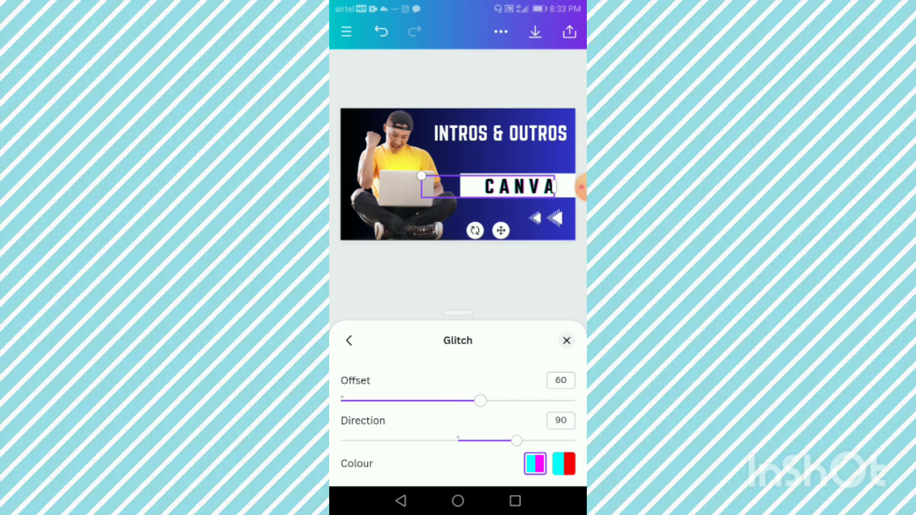
{"action": "left_click", "coordinate": [565, 341]}
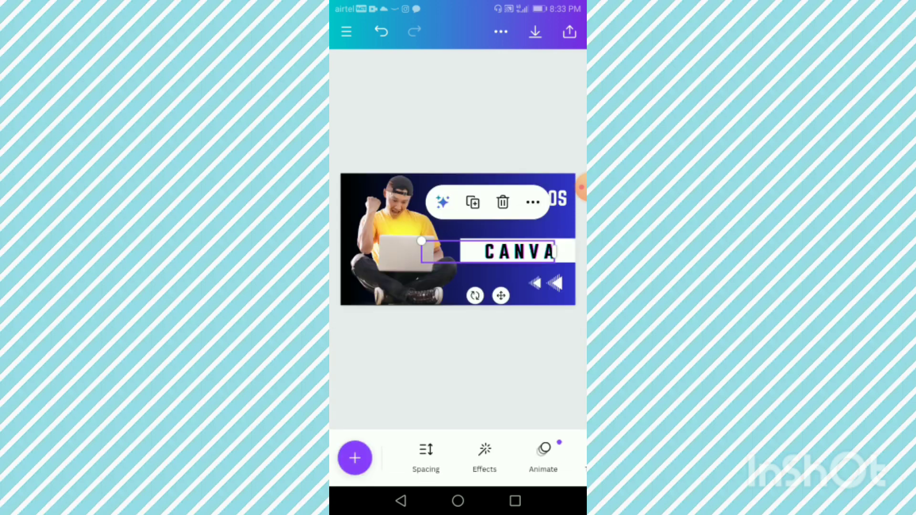
{"action": "left_click", "coordinate": [458, 380]}
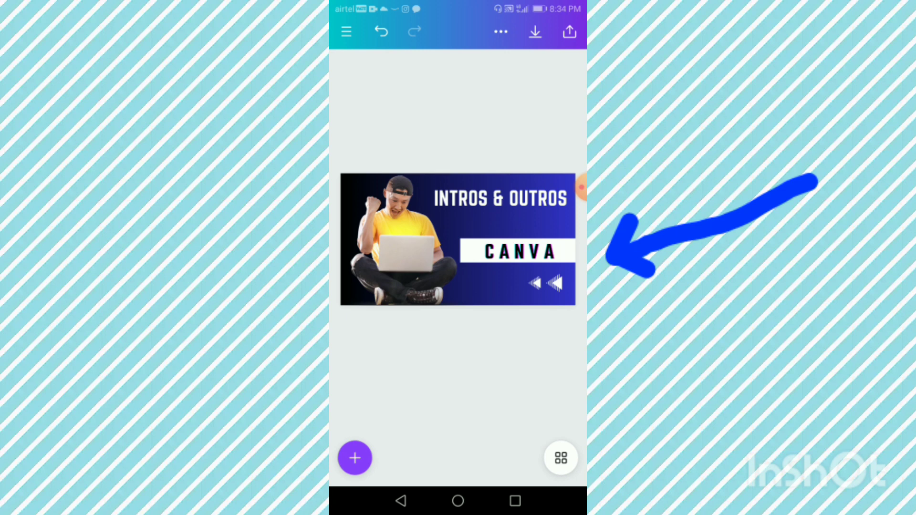
{"action": "left_click", "coordinate": [515, 252]}
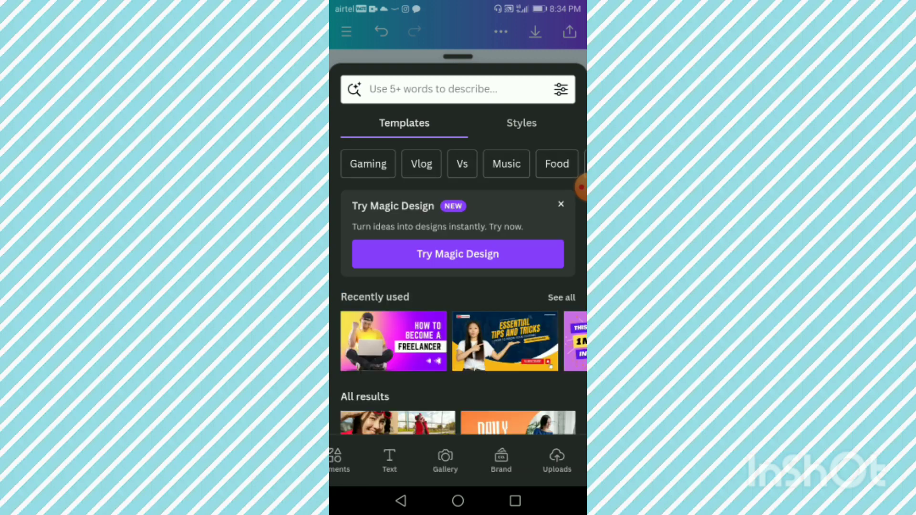
- Add the round Canva logo from Uploads above the CANVA label
{"action": "left_click", "coordinate": [556, 461]}
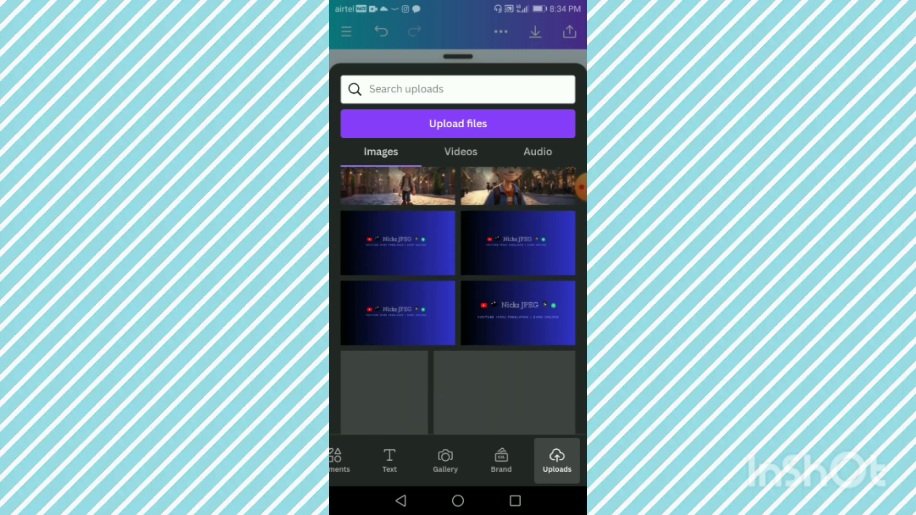
{"action": "scroll", "scroll_direction": "down", "scroll_amount": 3}
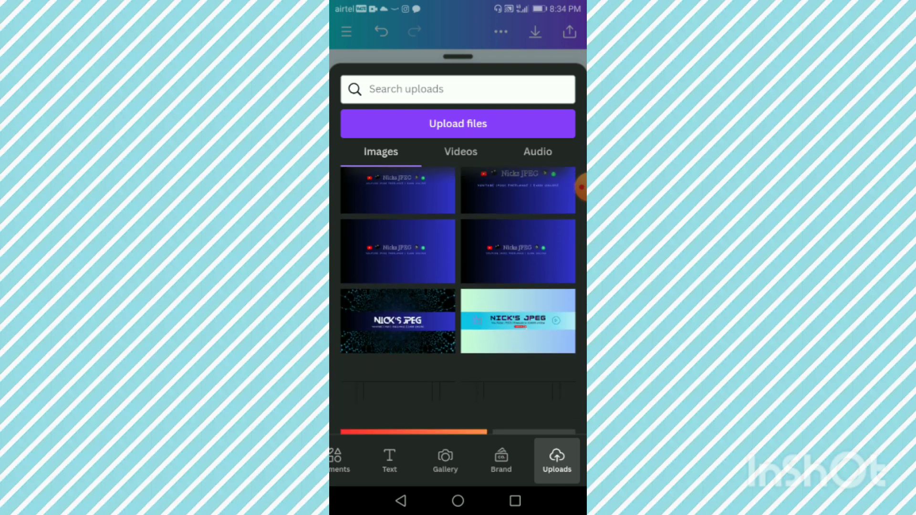
{"action": "scroll", "scroll_direction": "down", "scroll_amount": 3}
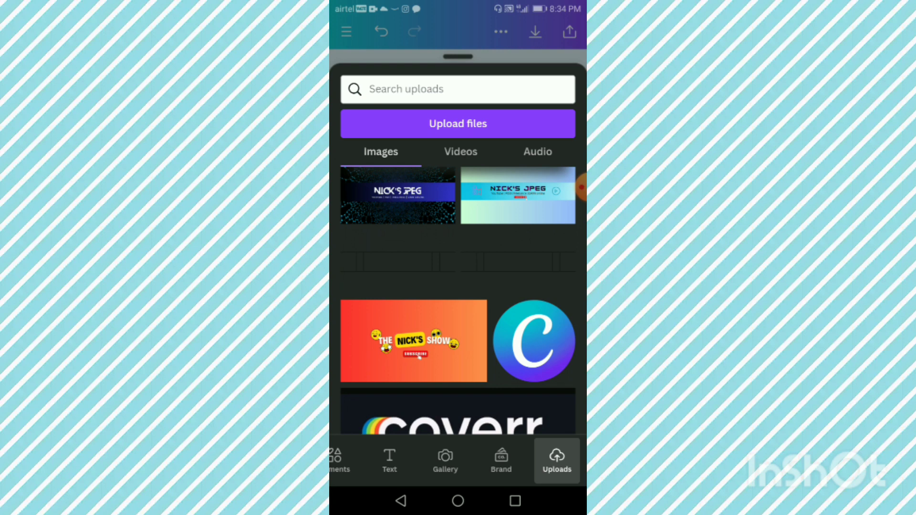
{"action": "left_click", "coordinate": [533, 342]}
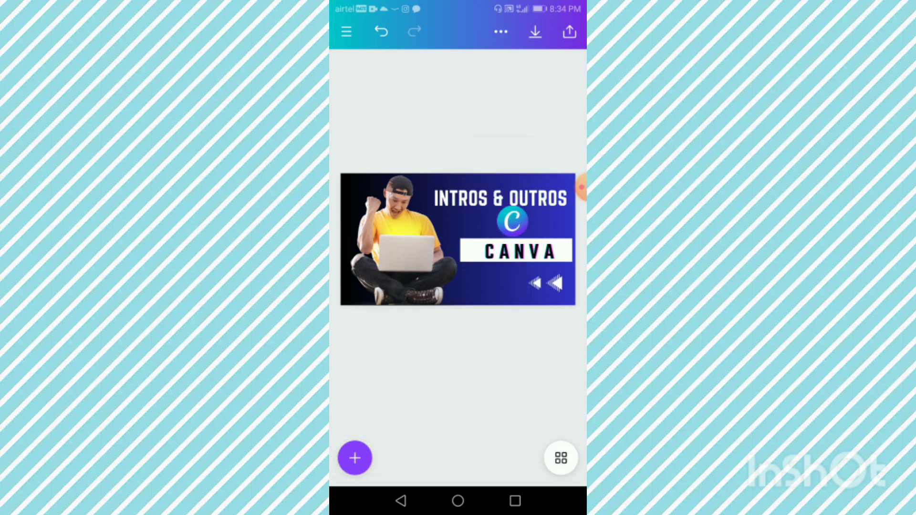
{"action": "left_click", "coordinate": [556, 460]}
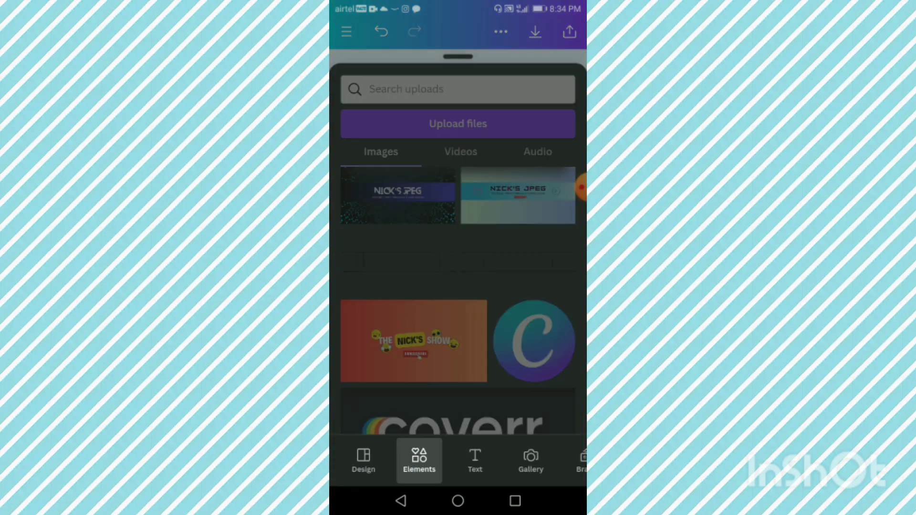
- Add a red YouTube play button and a Subscribe graphic from Elements
{"action": "left_click", "coordinate": [419, 461]}
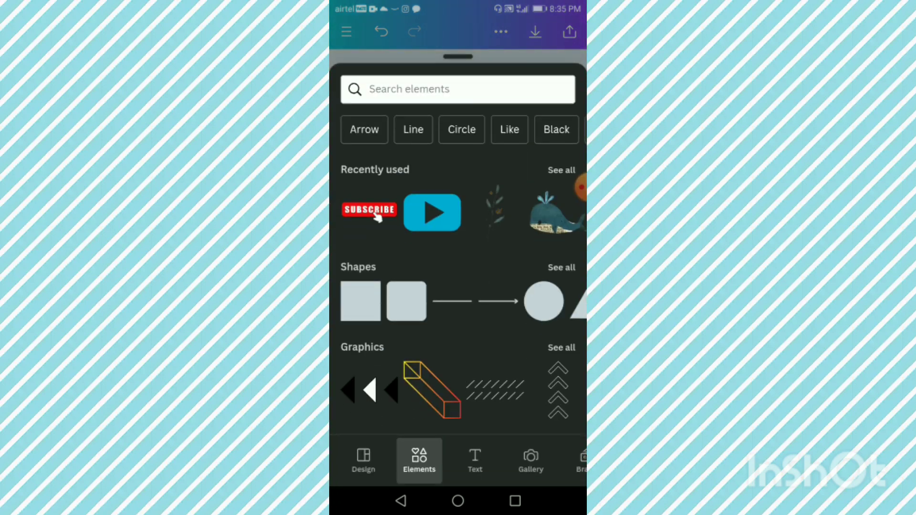
{"action": "left_click", "coordinate": [431, 212]}
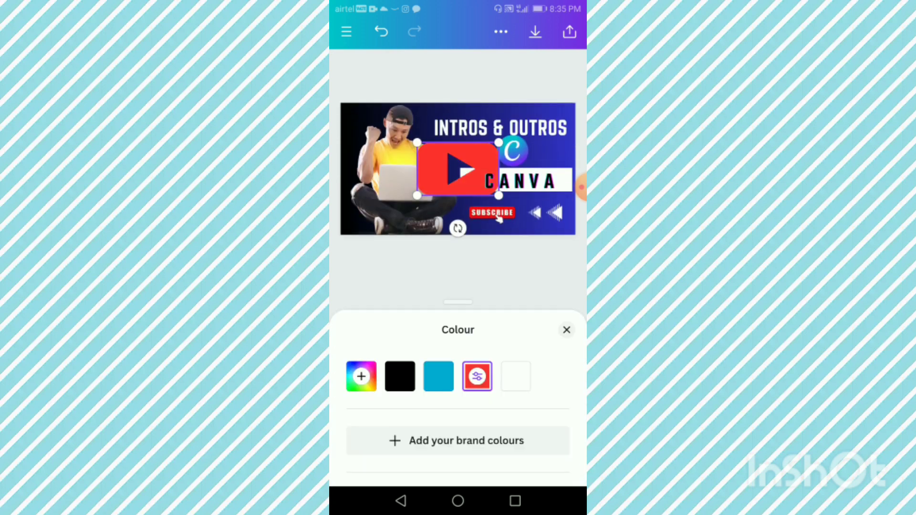
{"action": "left_click", "coordinate": [566, 329]}
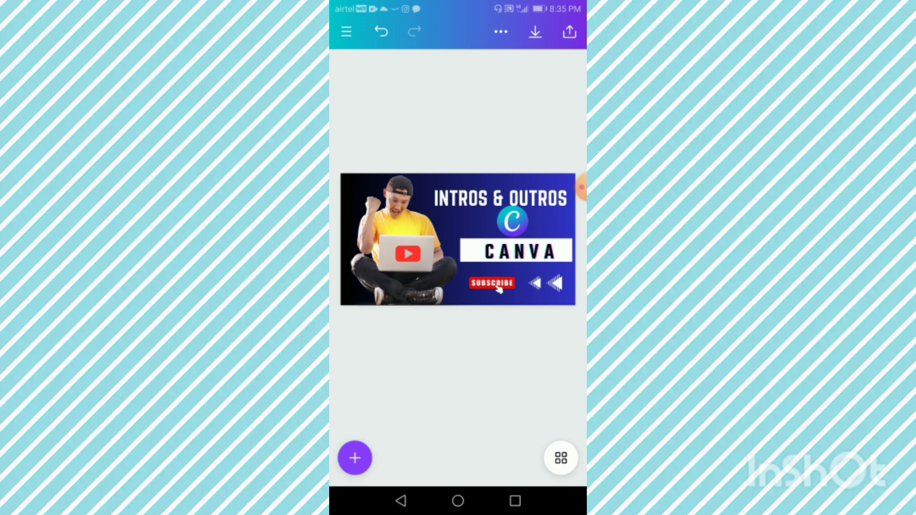
{"action": "left_click", "coordinate": [458, 240]}
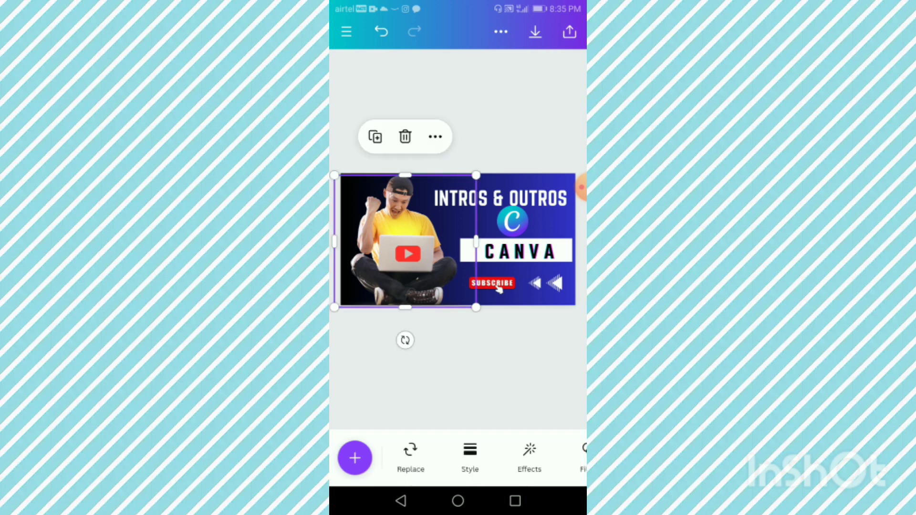